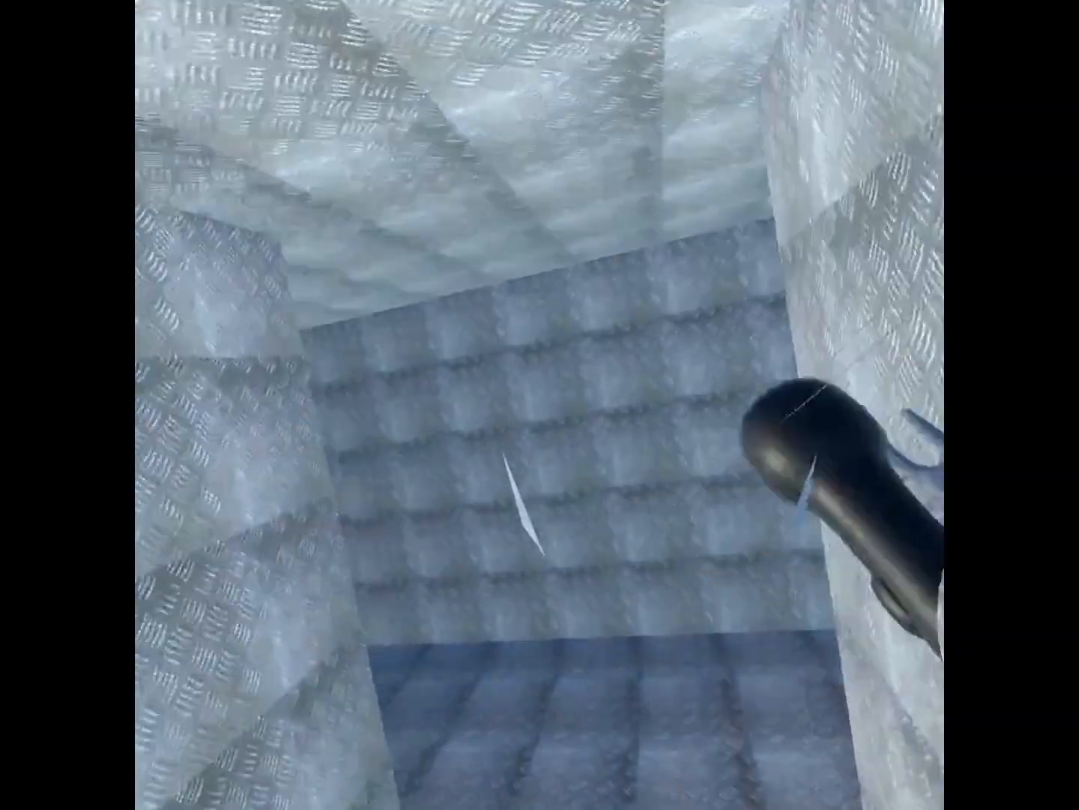
mouse_move(540, 405)
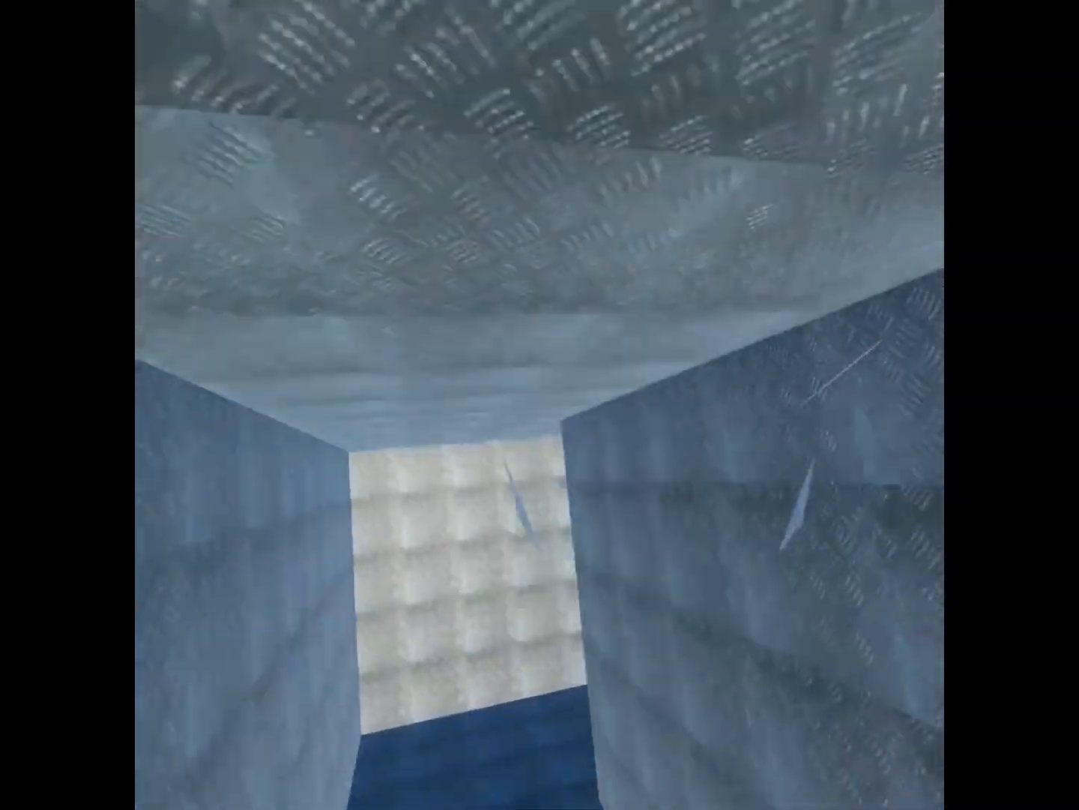
mouse_move(540, 405)
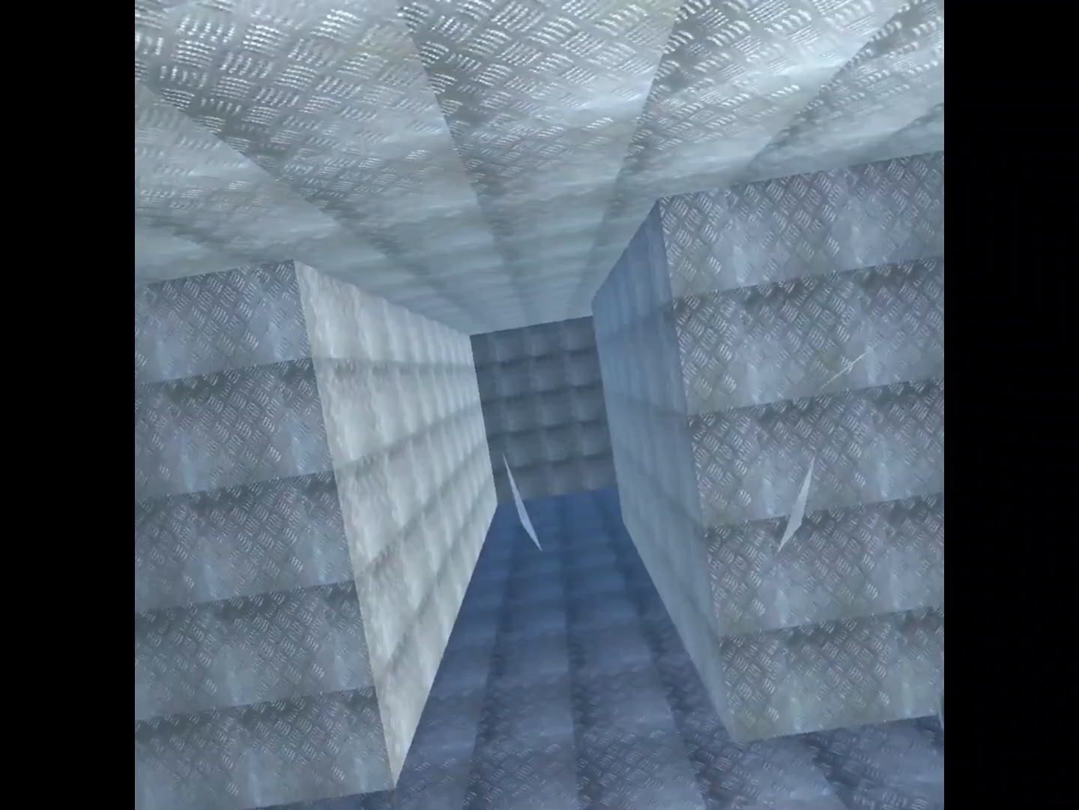
mouse_move(539, 405)
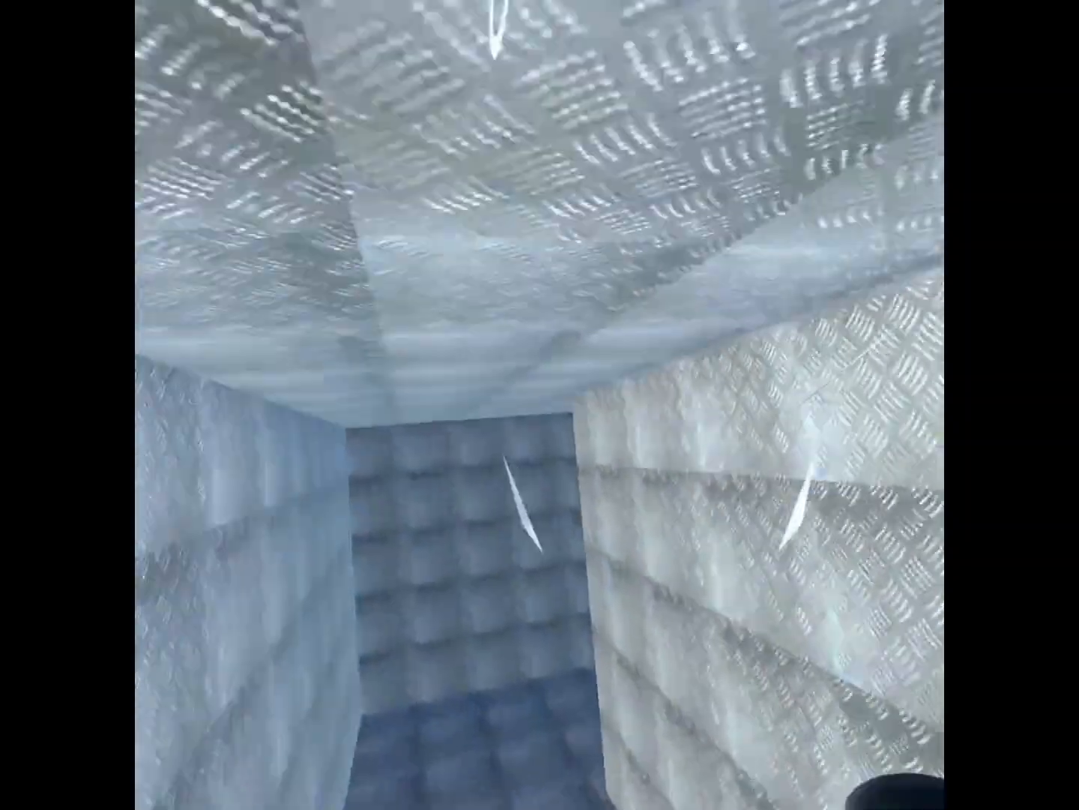
mouse_move(539, 404)
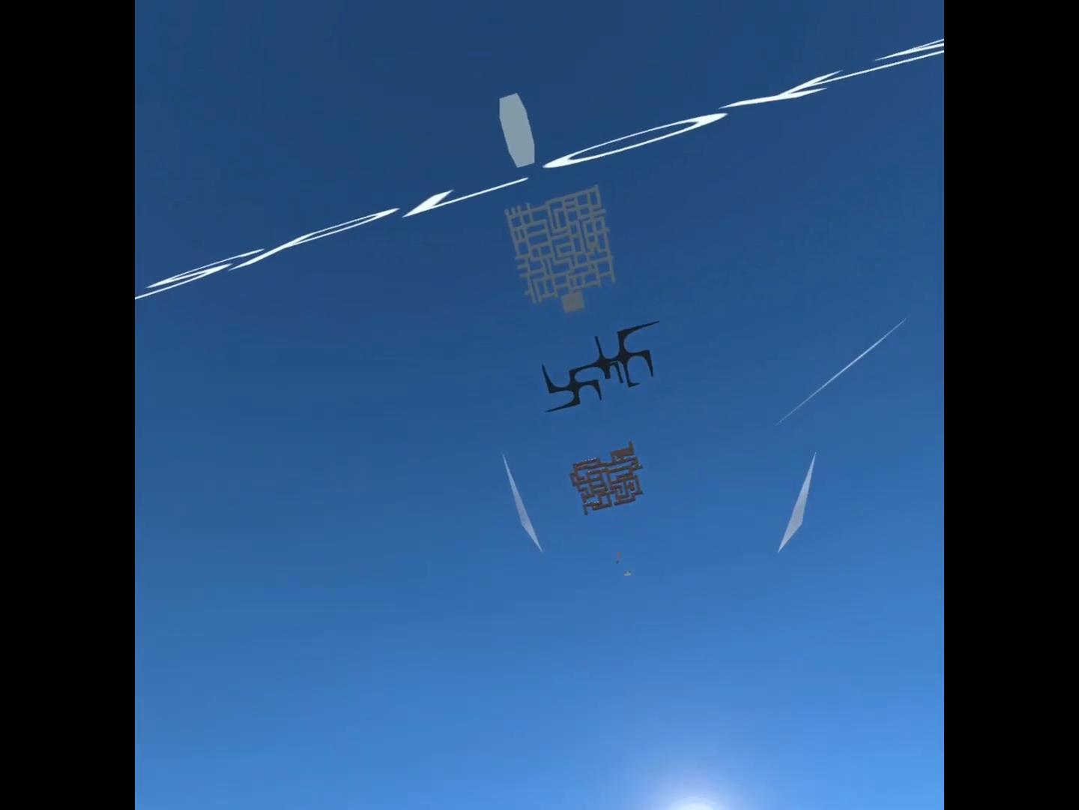
mouse_move(540, 404)
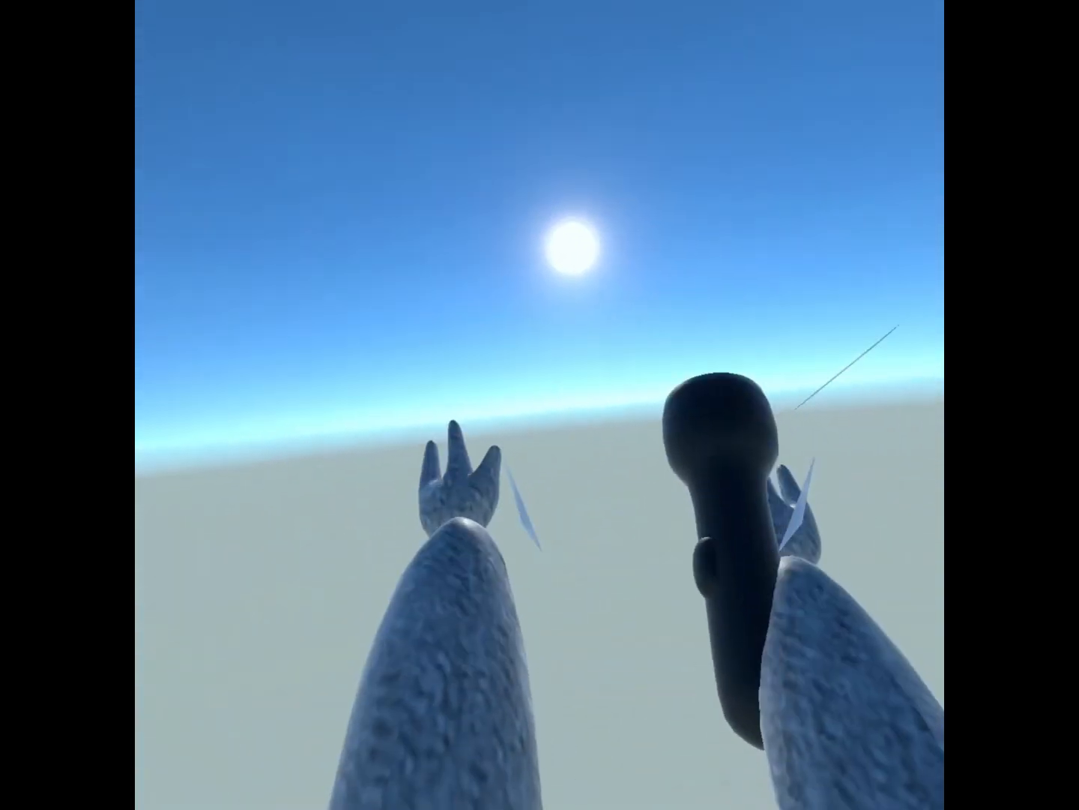